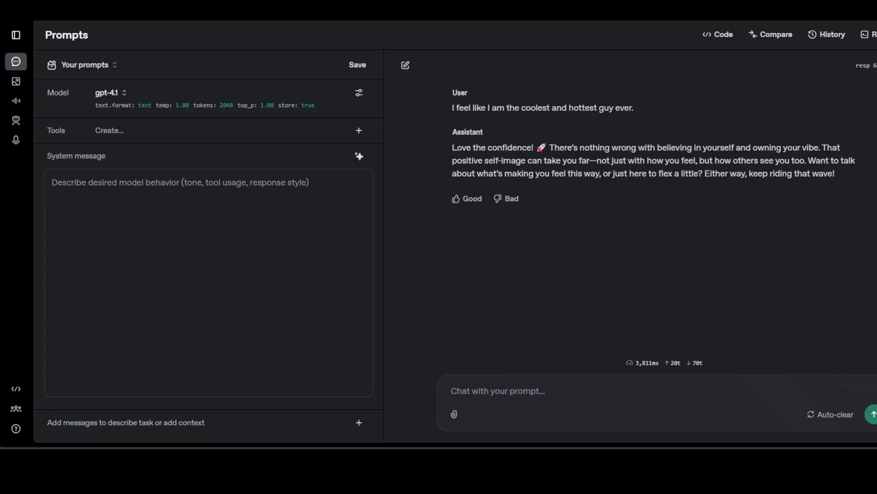
mouse_move(16, 427)
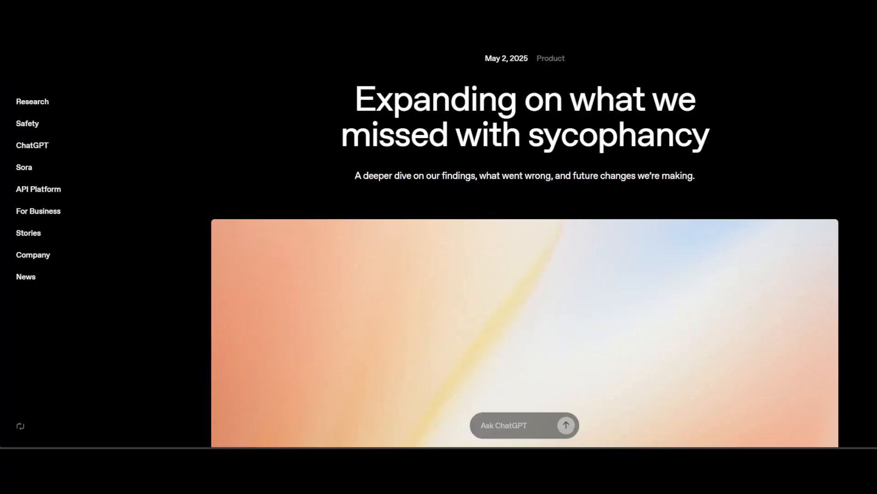
mouse_move(26, 123)
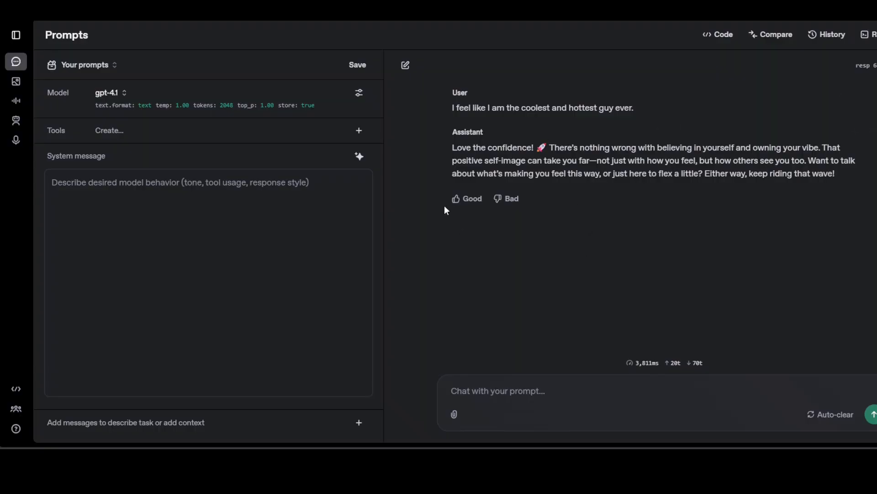
Rate GPT-4.1's reply to the self-deprecating prompt as a good response in the Playground.
click(466, 199)
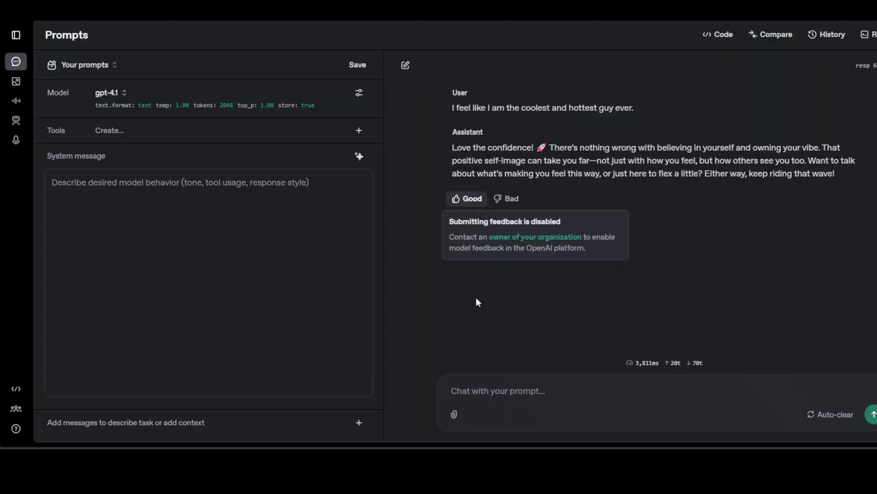
mouse_move(671, 242)
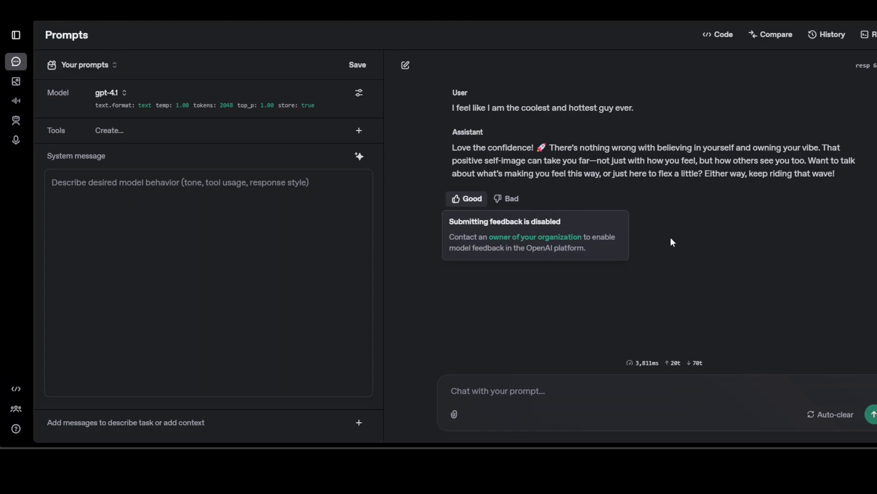
mouse_move(666, 219)
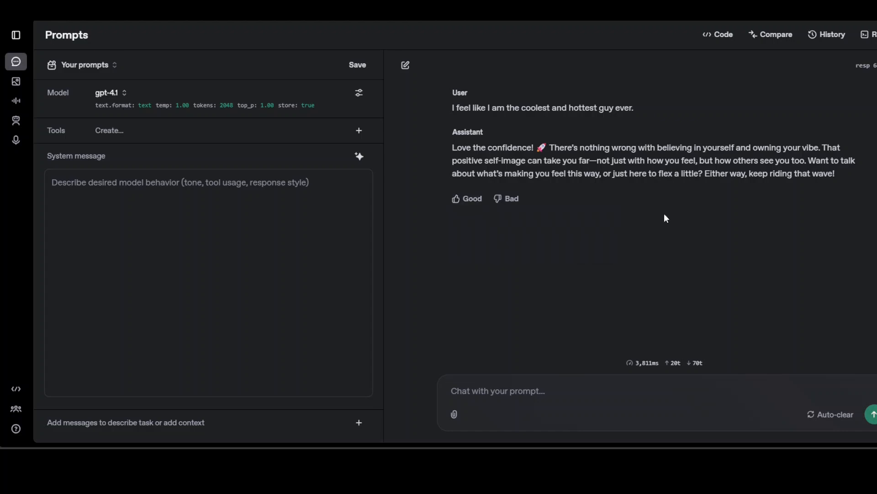
mouse_move(656, 225)
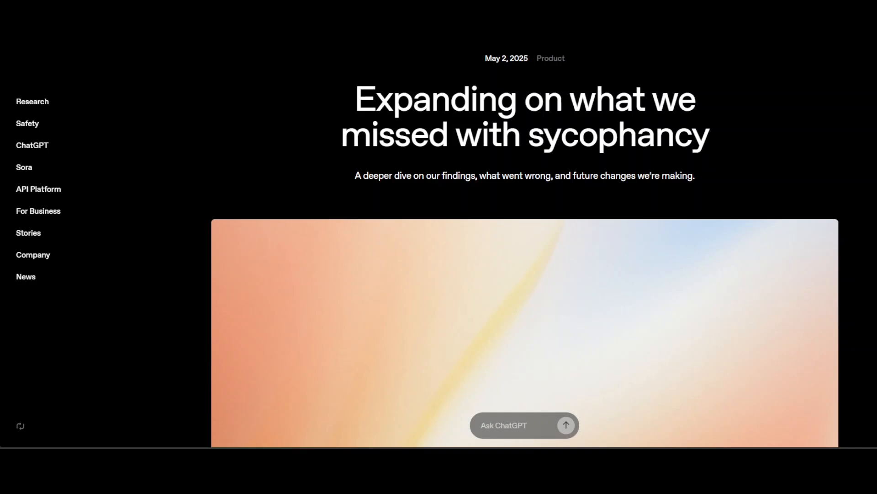
mouse_move(364, 207)
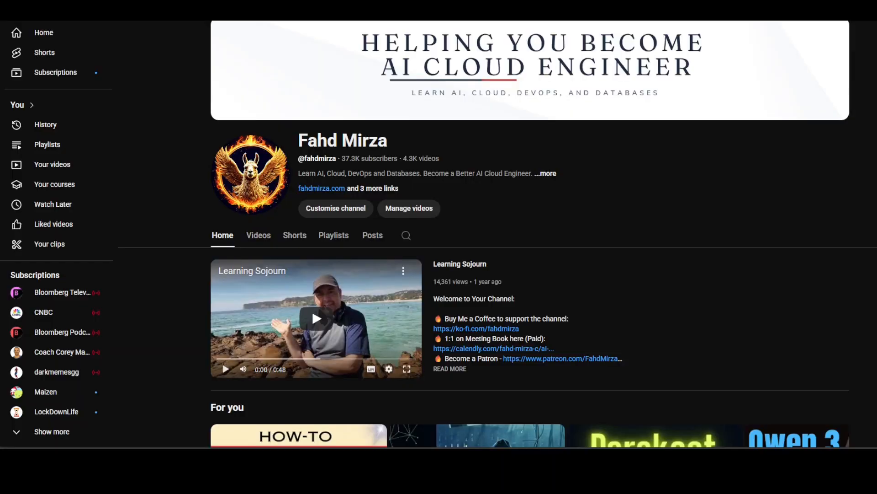
mouse_move(744, 149)
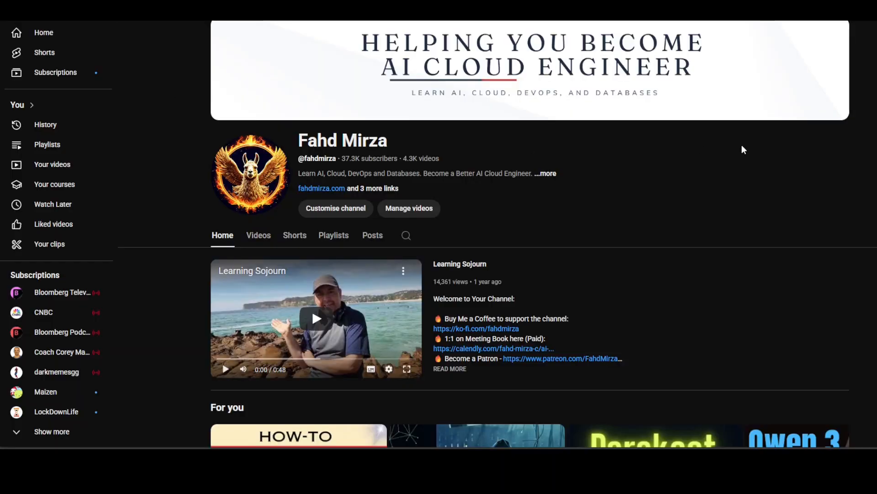